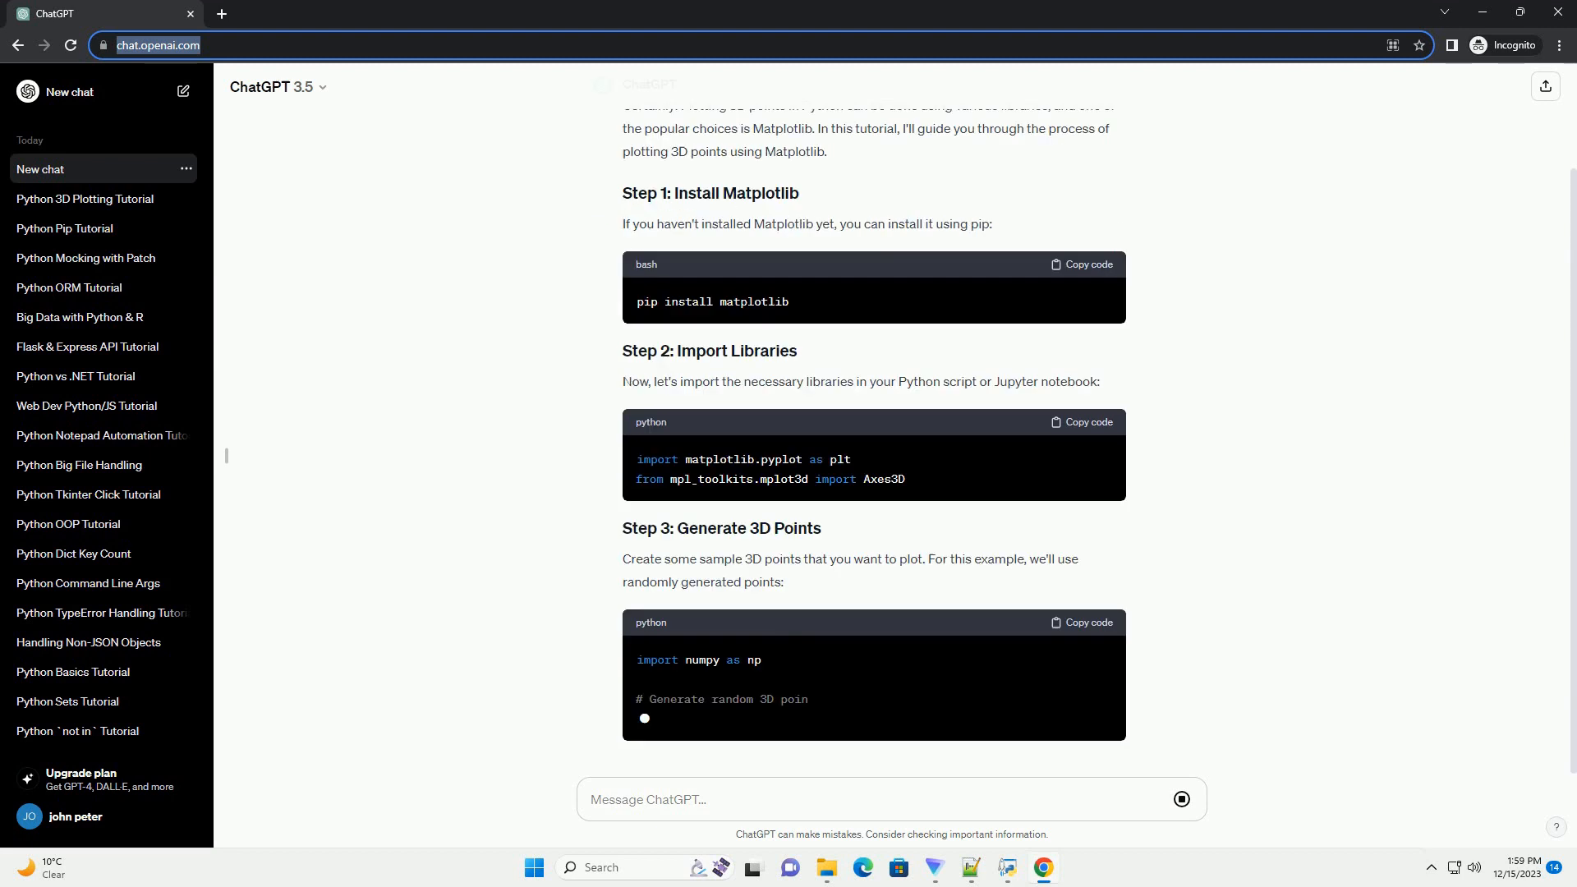
scroll("down", 3)
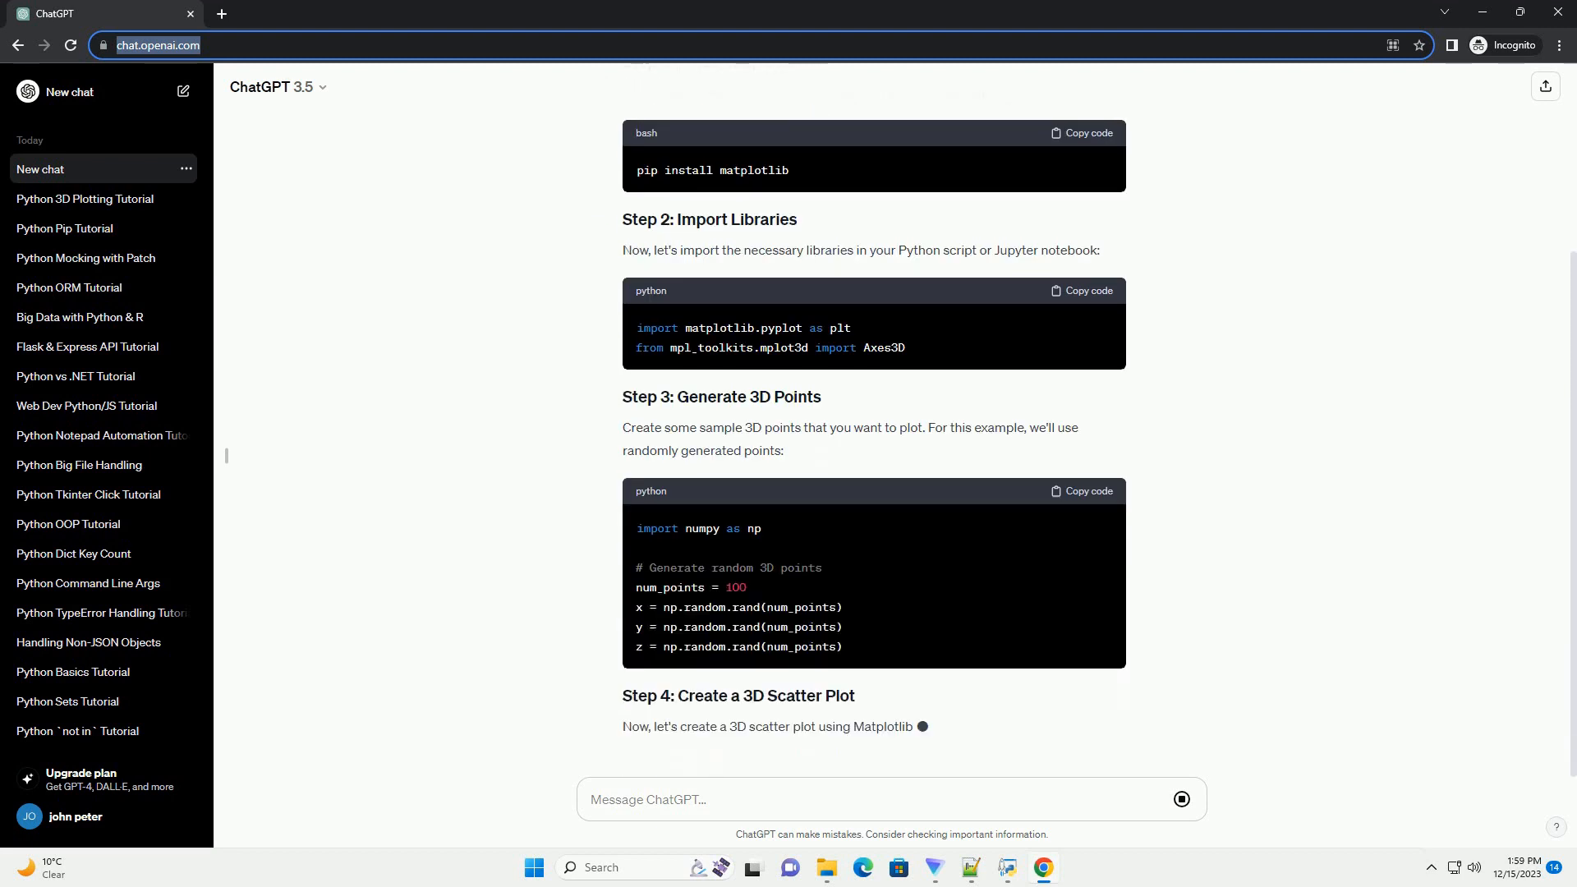
scroll("down", 3)
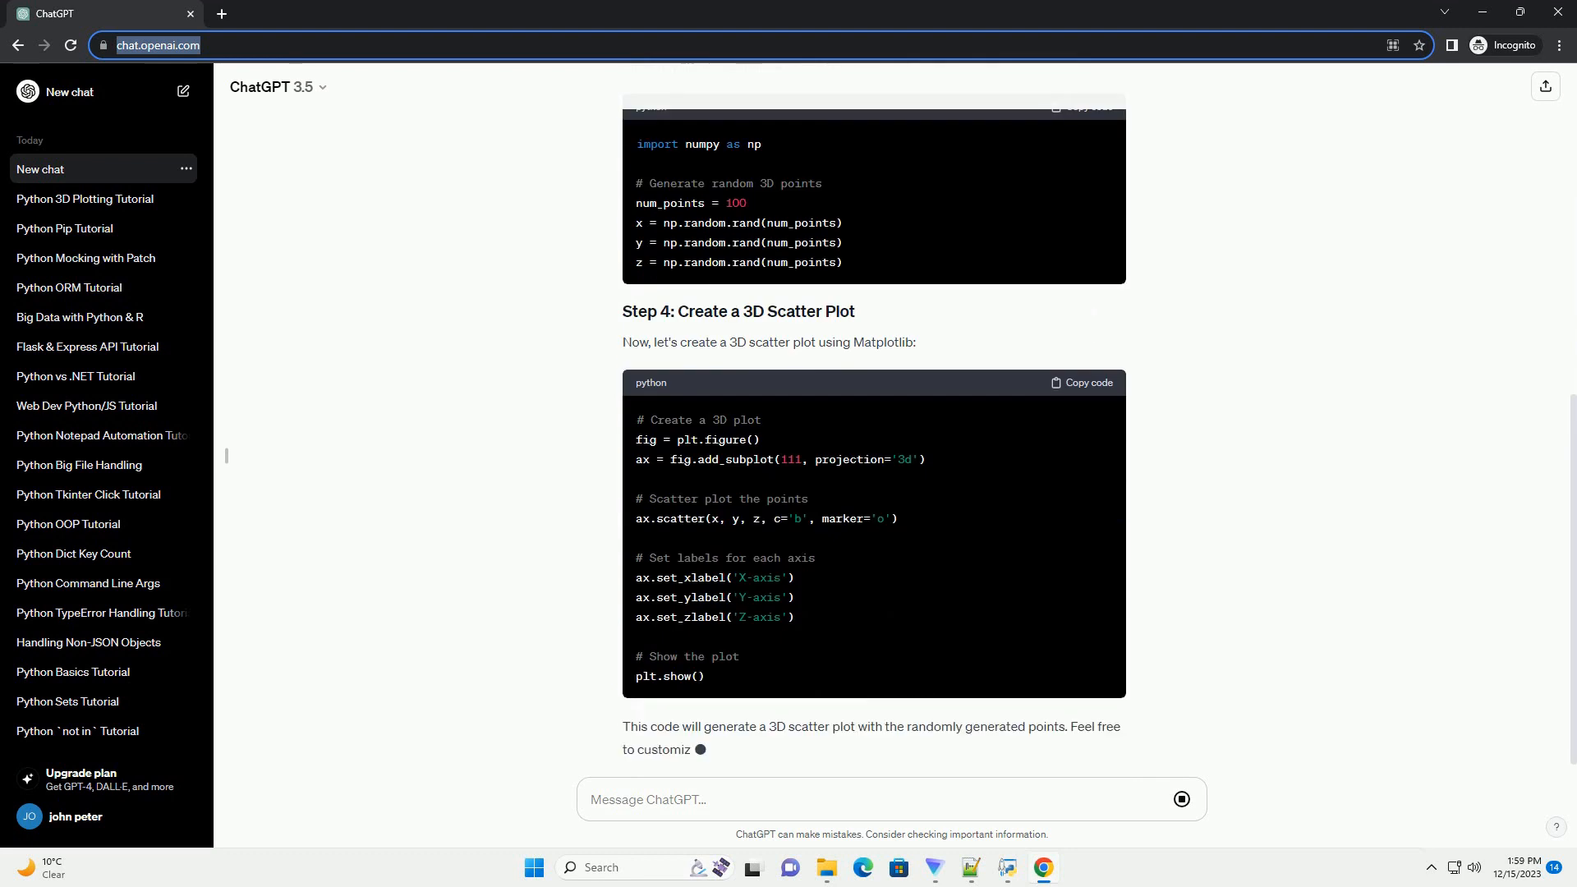
scroll("down", 3)
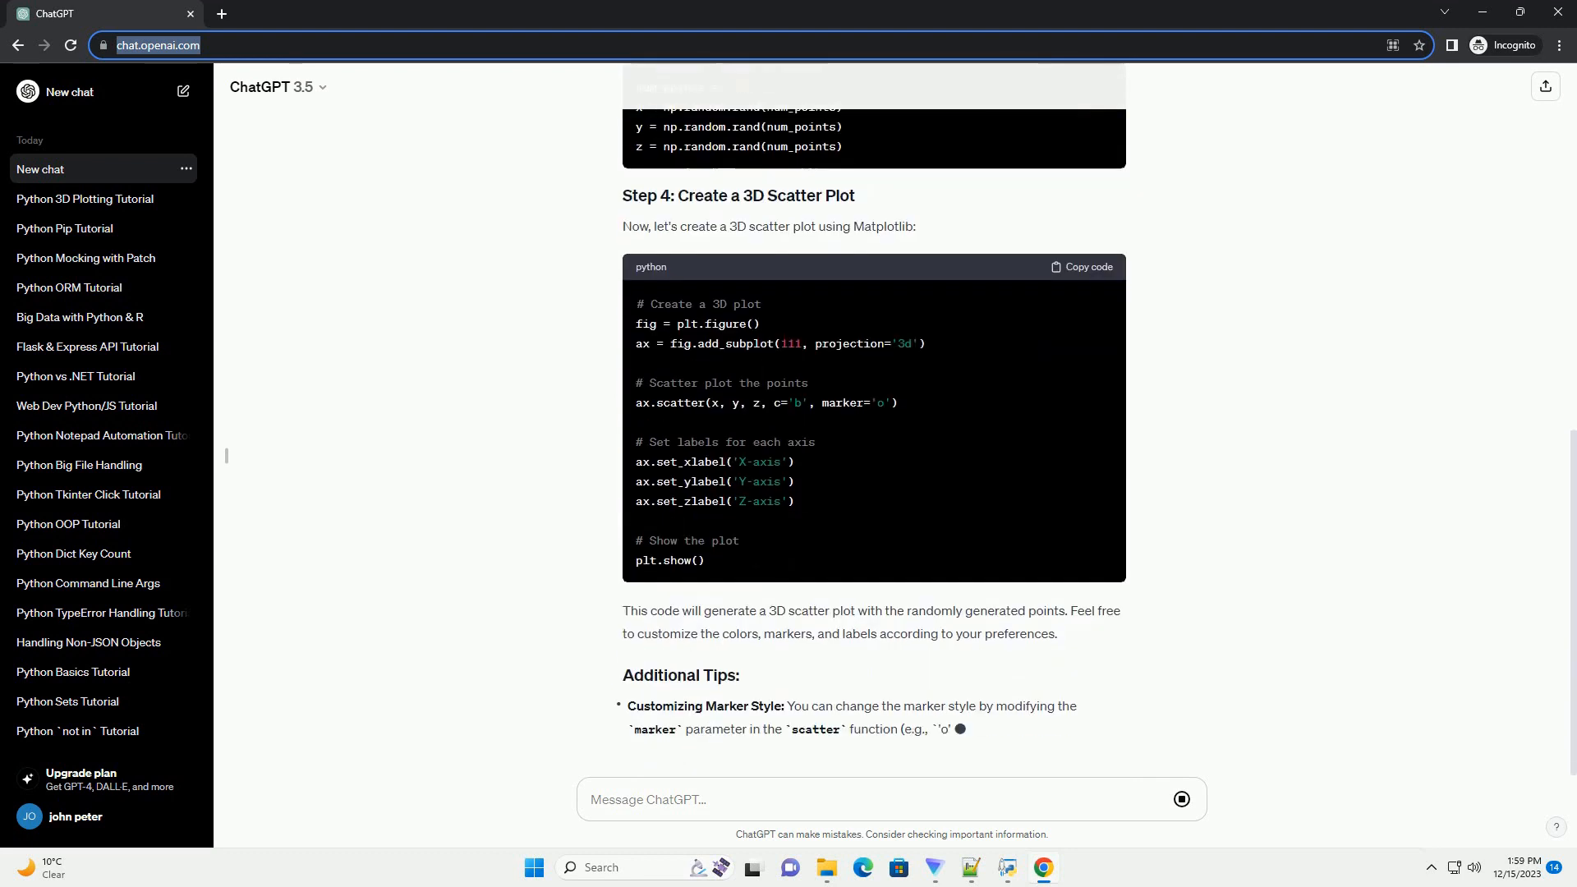
scroll("down", 3)
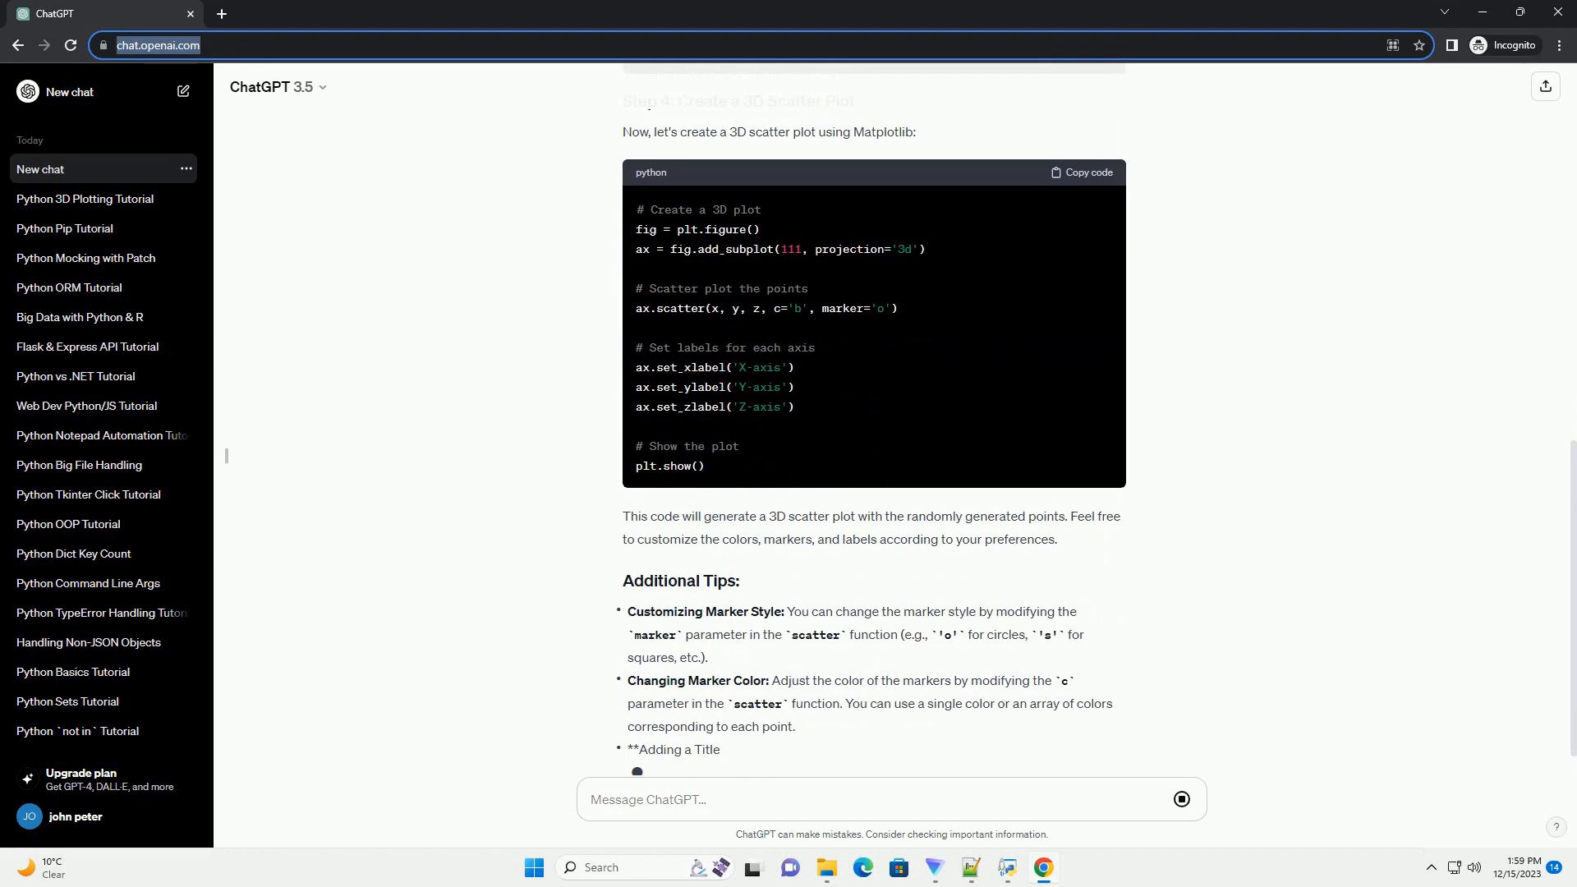
scroll("down", 3)
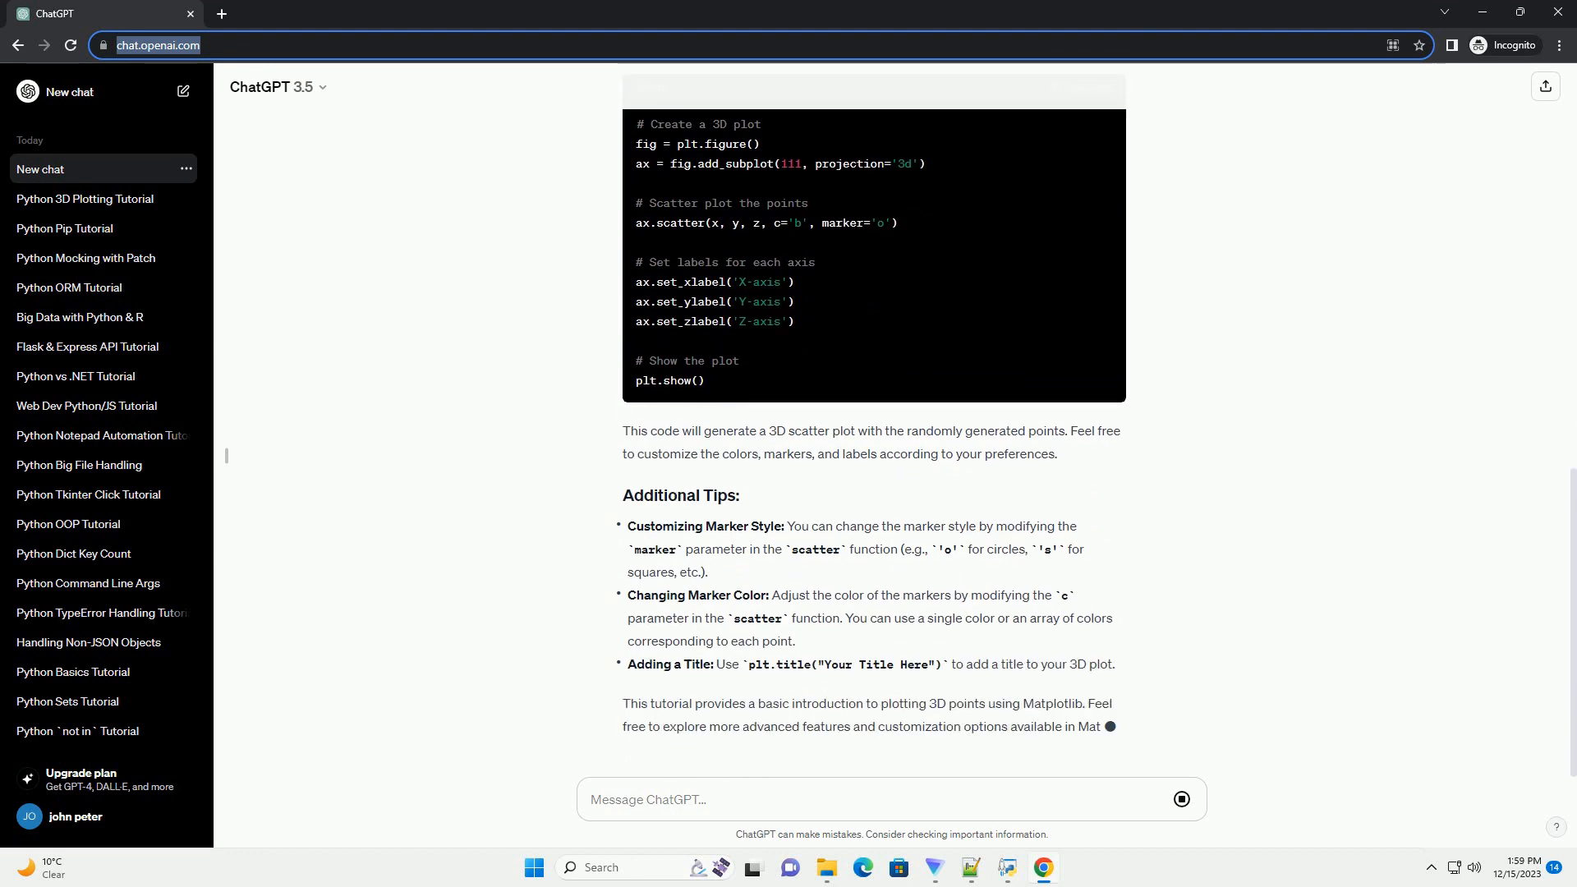